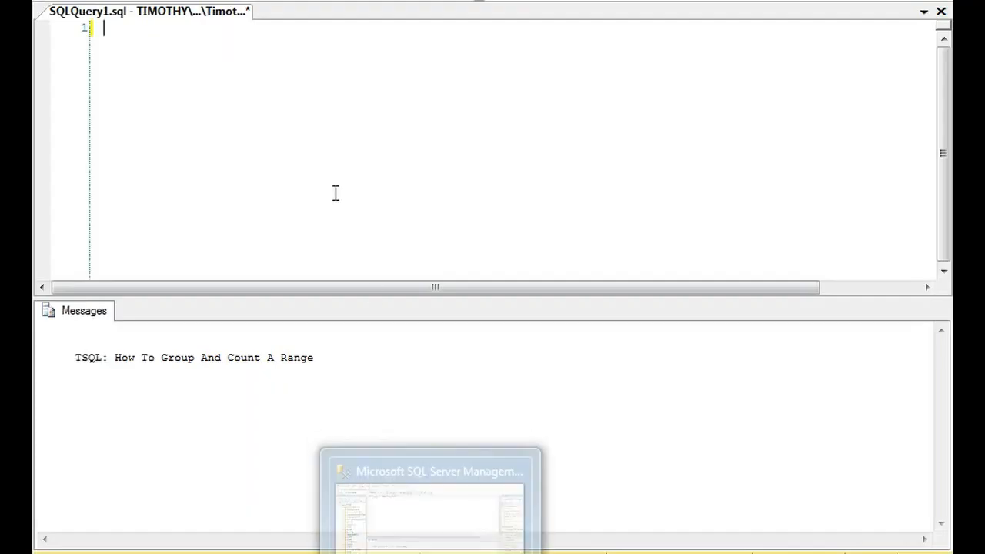
# Step: Write SELECT * FROM ValueRange and execute it to list the numeric Results values
pyautogui.write('SELECT *')
pyautogui.write('FROM')
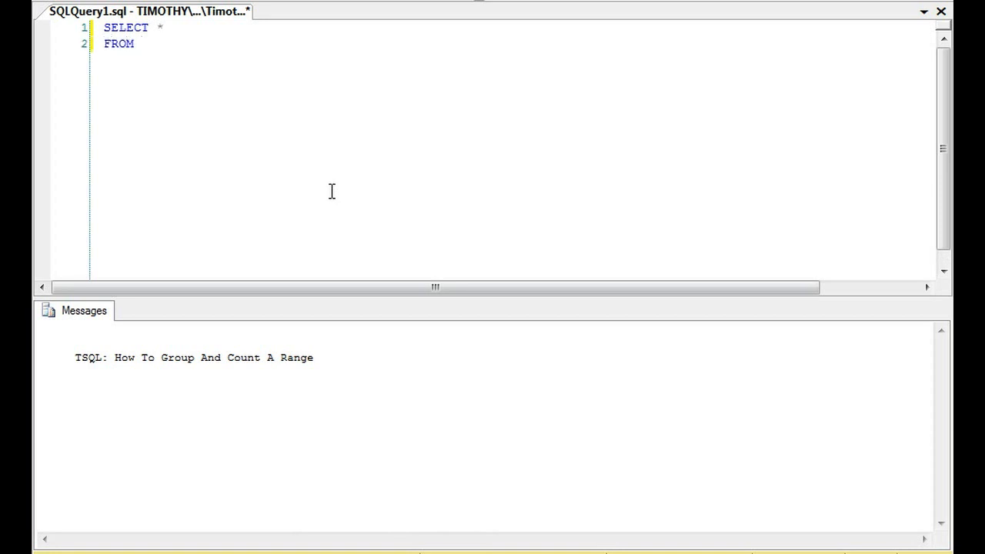
pyautogui.write('V')
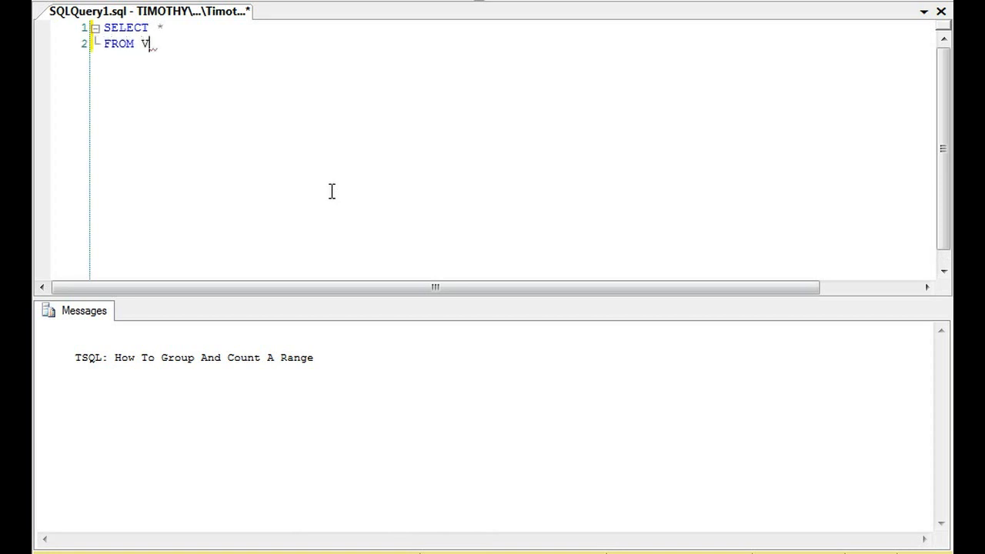
pyautogui.write('alueRange')
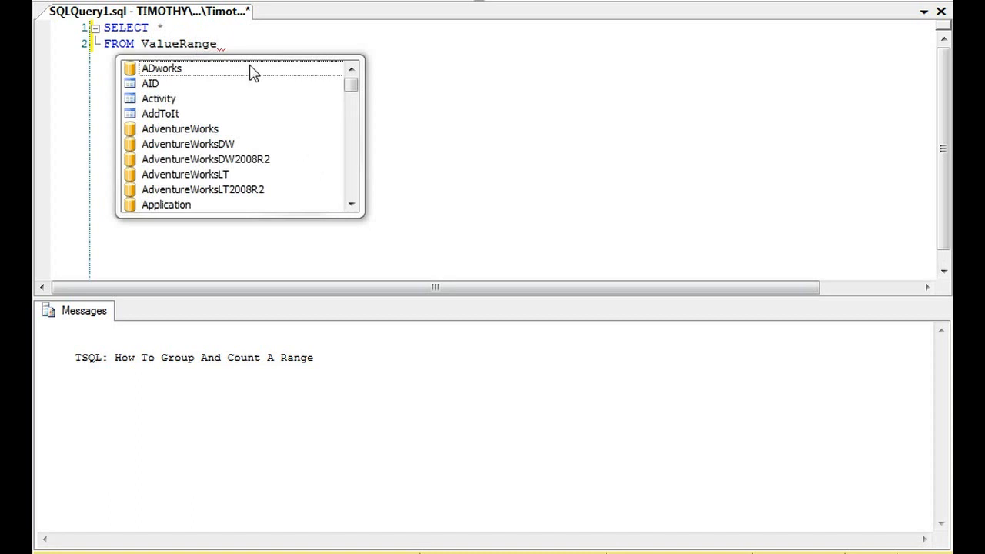
pyautogui.press('F5')
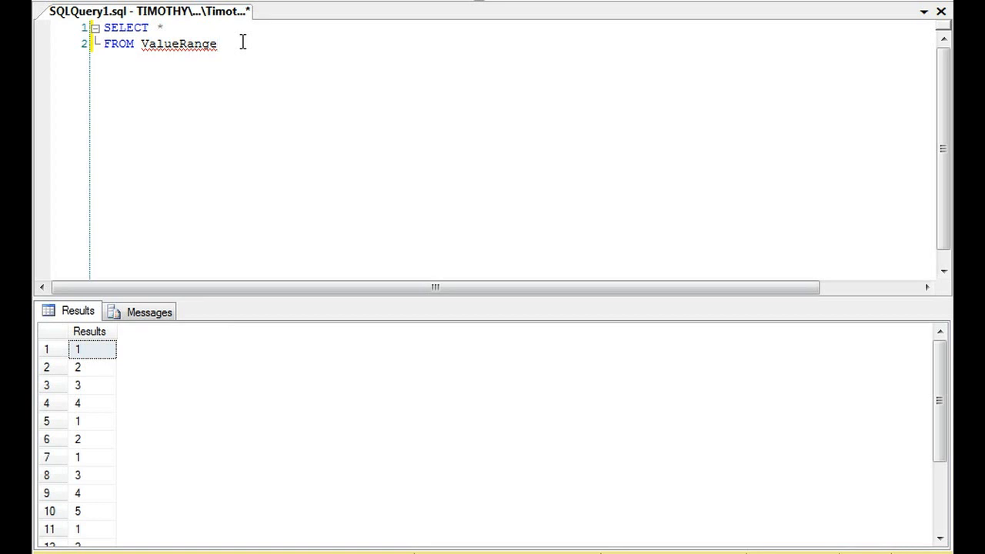
pyautogui.click(218, 43)
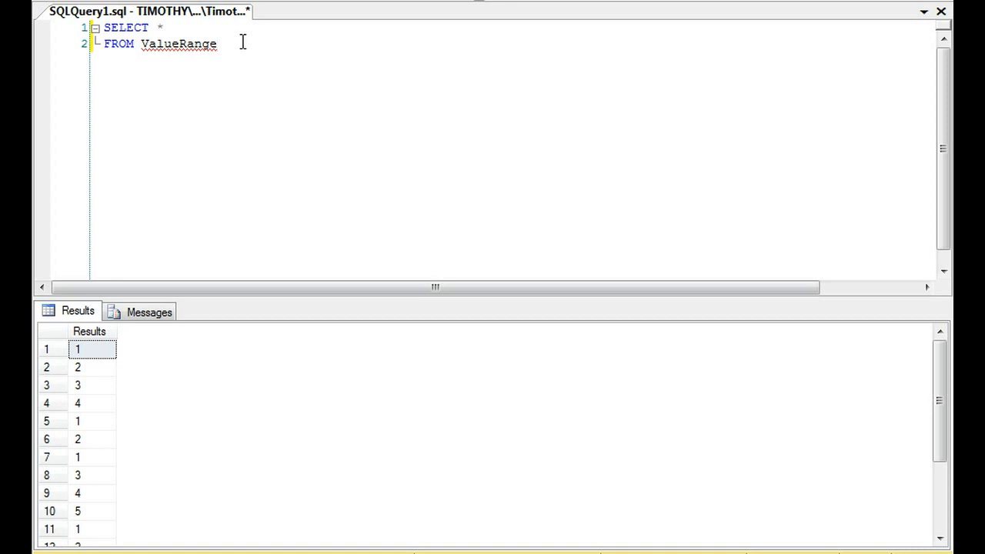
# Step: Replace the query with ;WITH R AS ( SELECT CASE to start the CTE
pyautogui.press('ctrl+a')
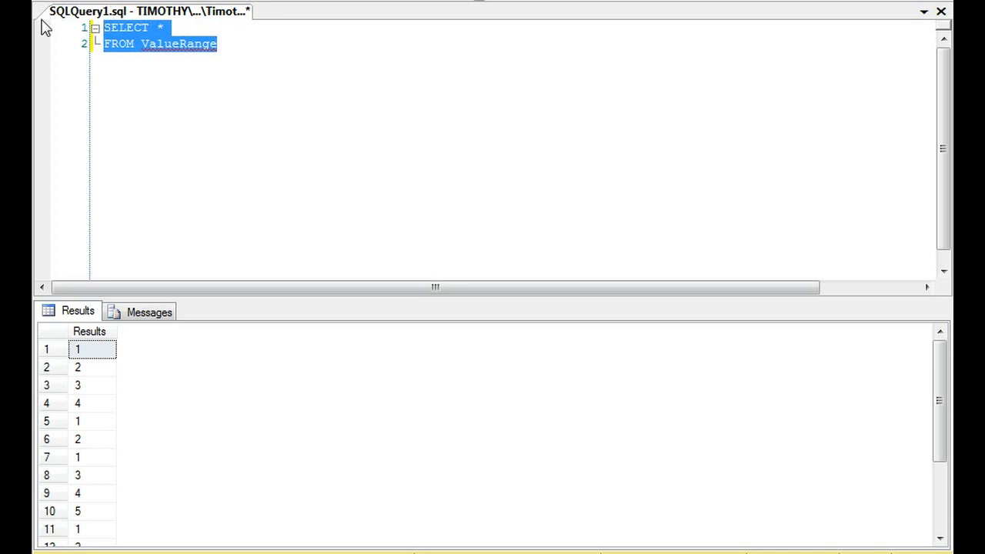
pyautogui.write(';WITH')
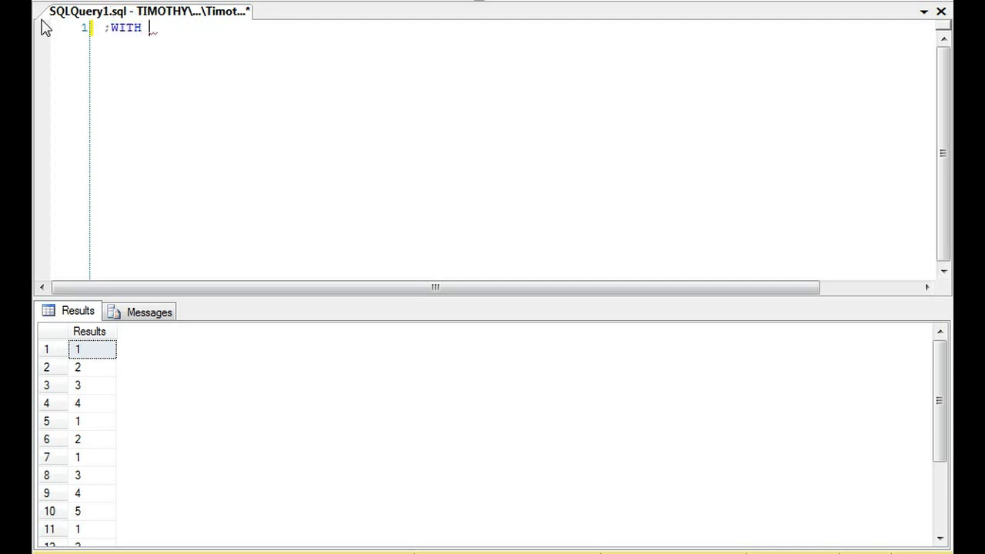
pyautogui.write('R AS(')
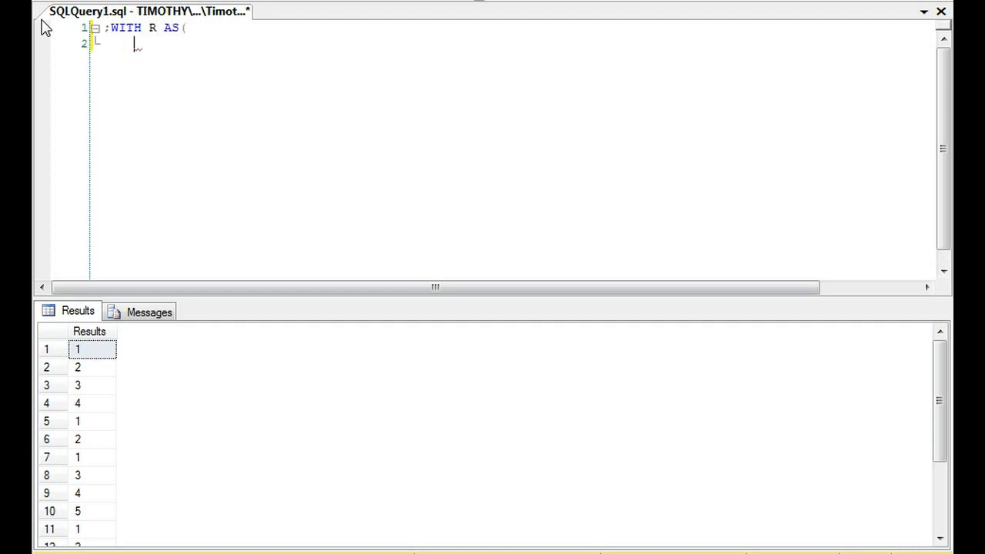
pyautogui.write('s')
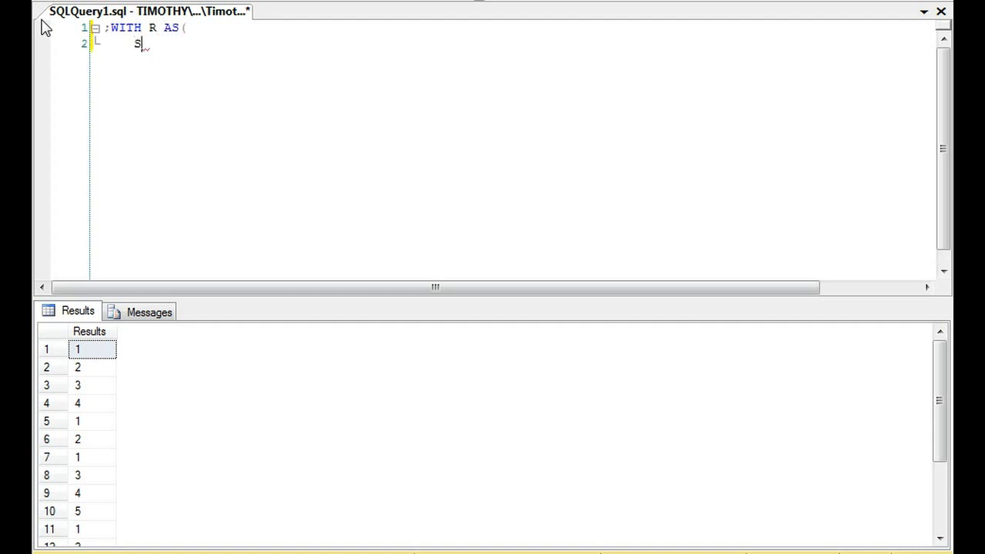
pyautogui.write('ECT')
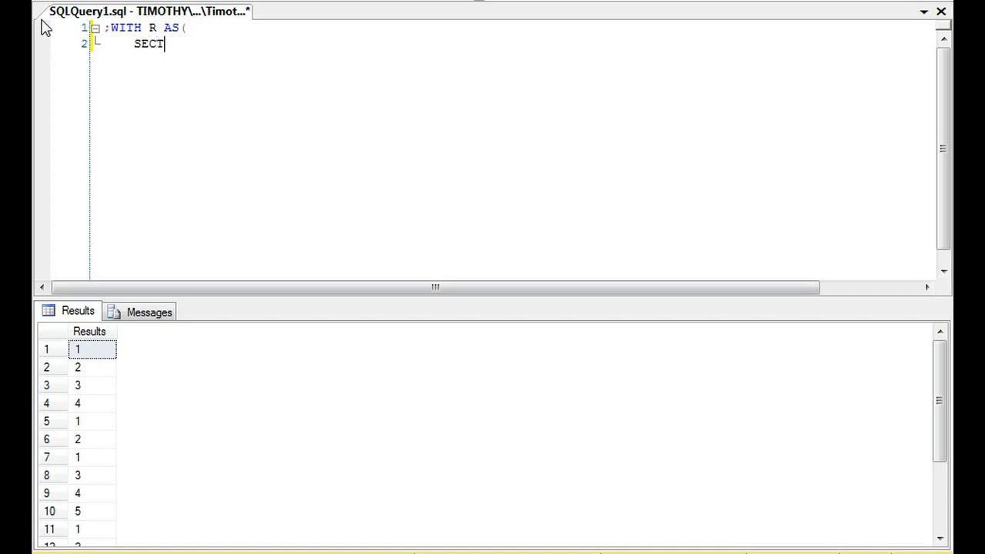
pyautogui.write('ELECT')
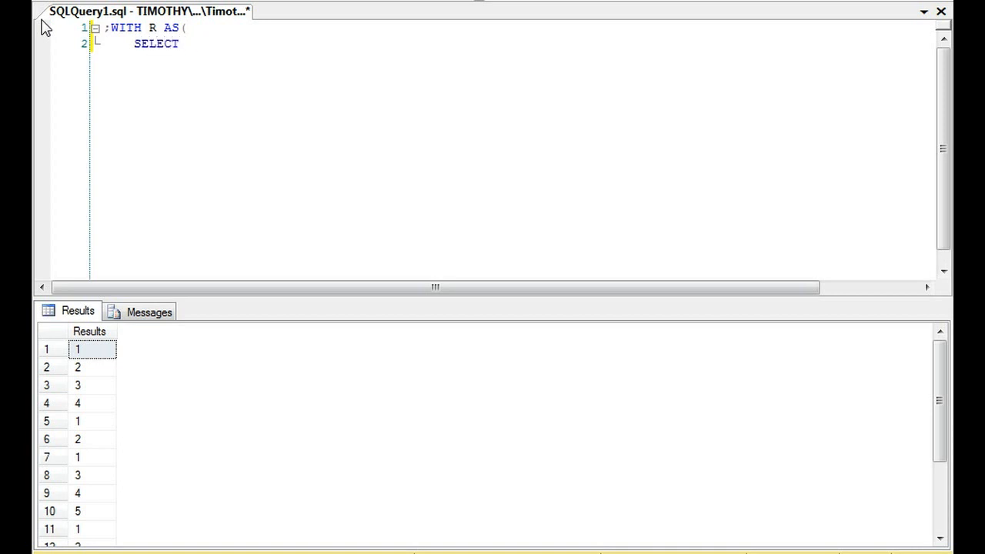
pyautogui.write('CASE')
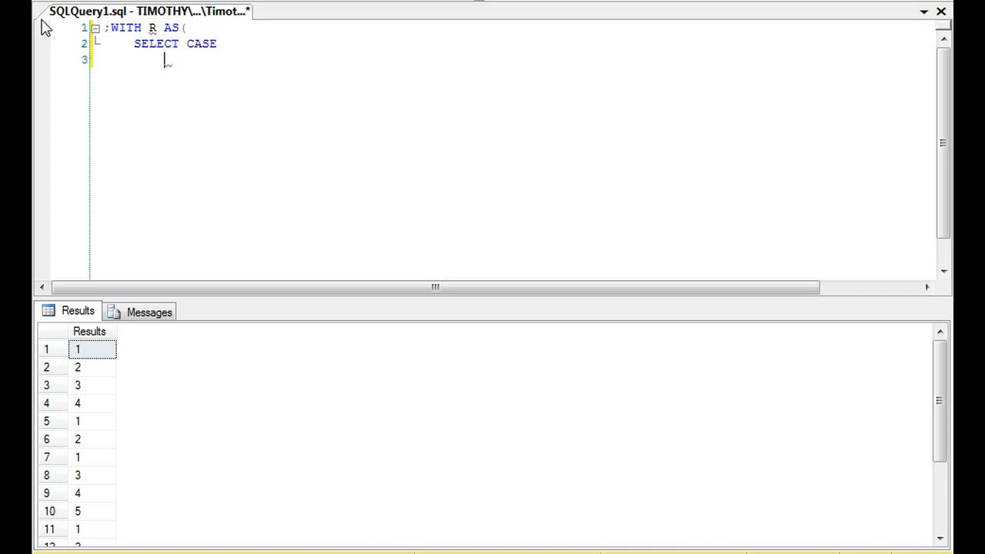
# Step: Add WHEN branches mapping Results up to 2 to 'Poor' and Results = 3 to 'Indifferent'
pyautogui.write('WHEN Results BETWEEN 1 AND')
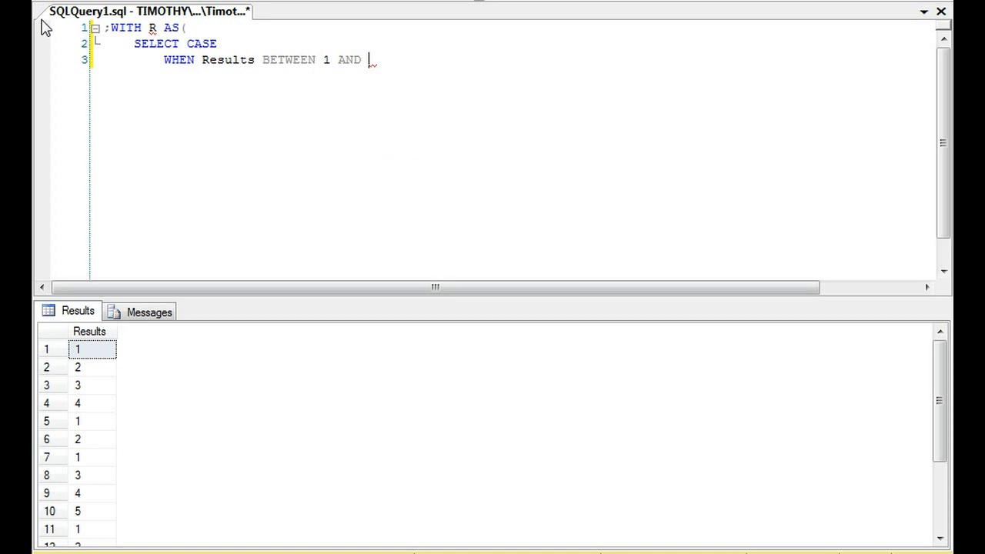
pyautogui.write('2 TEH')
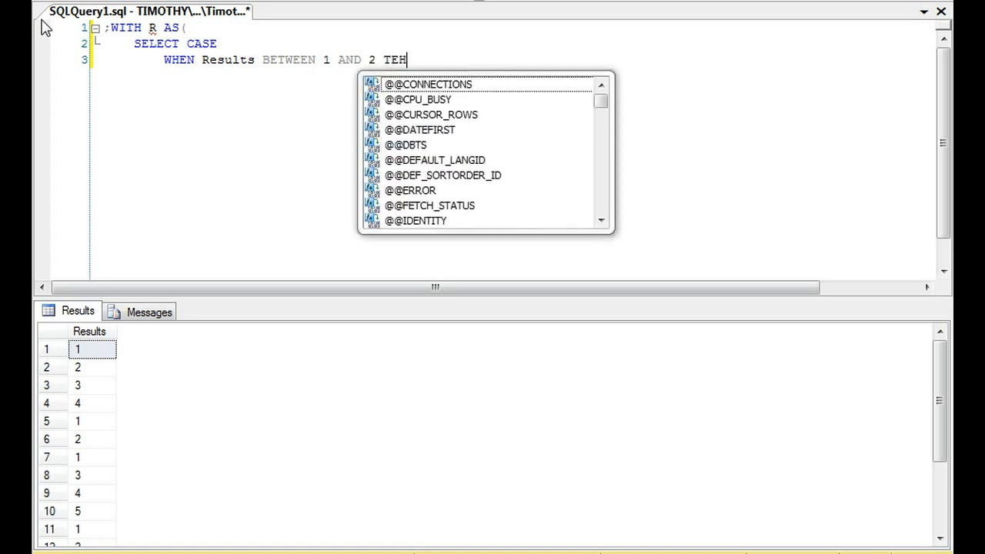
pyautogui.write("HEN 'Po")
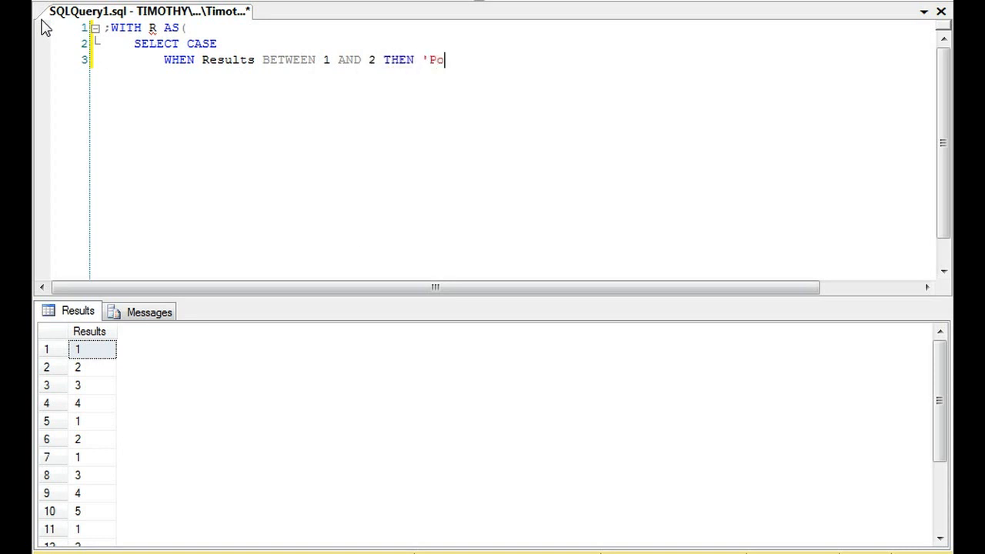
pyautogui.write("or'")
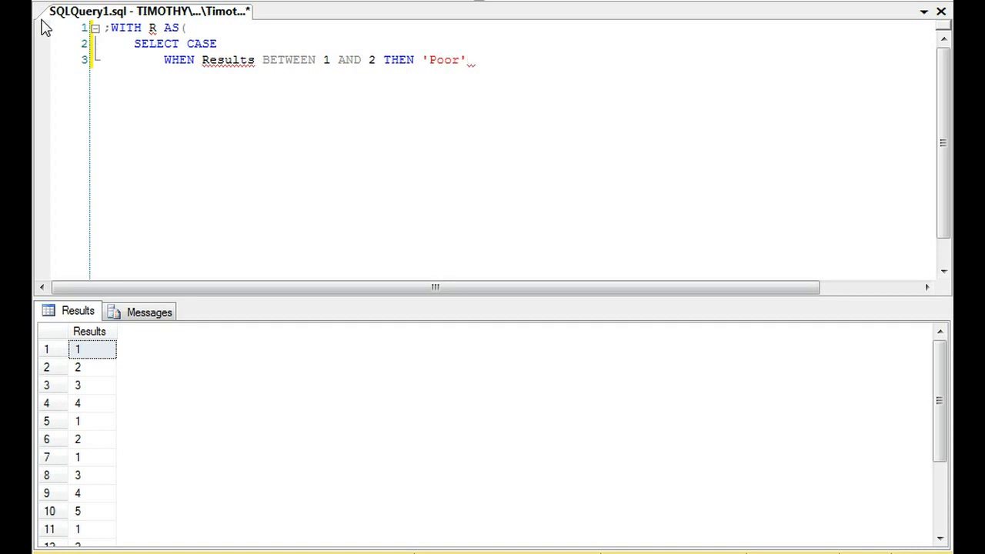
pyautogui.write("WHEN Results = 3 THEN '")
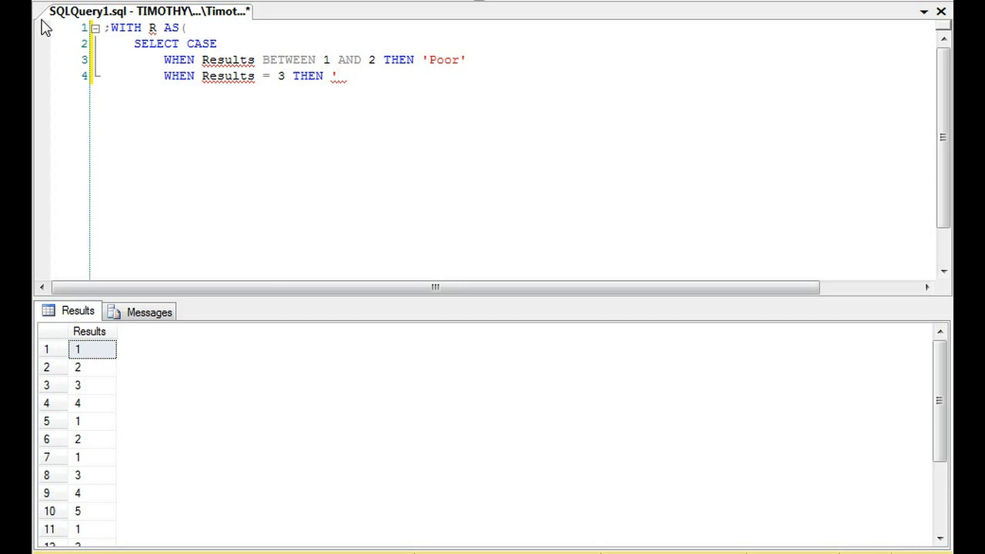
pyautogui.write('I')
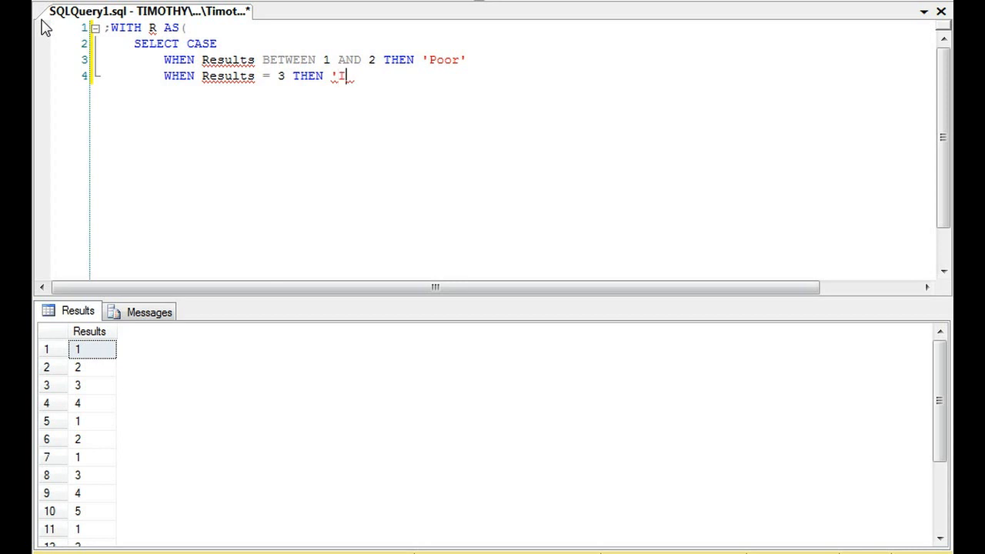
pyautogui.write("ndifferent'")
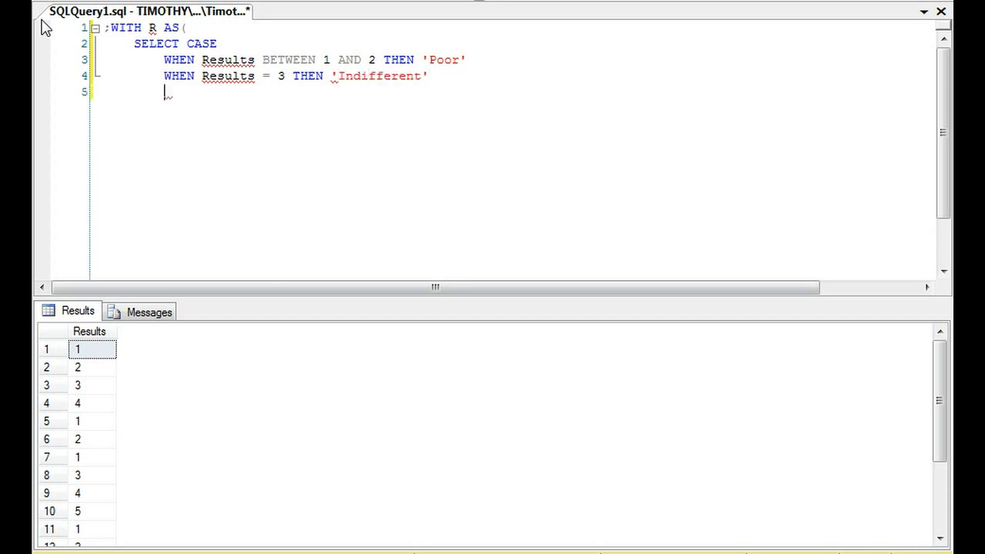
# Step: Add a WHEN branch mapping Results BETWEEN 4 AND 5 to 'Good'
pyautogui.write('WHEN REs')
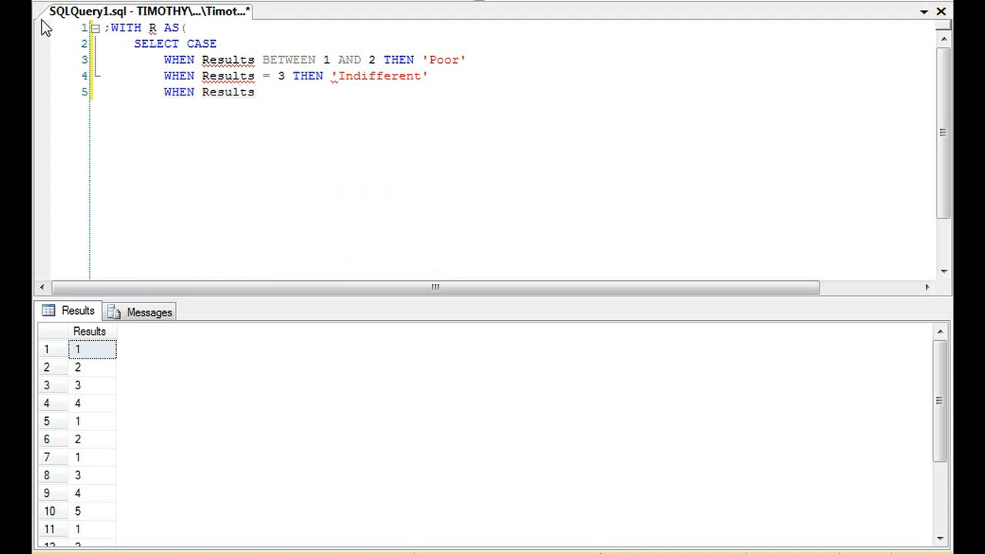
pyautogui.write('BETWEEN 4')
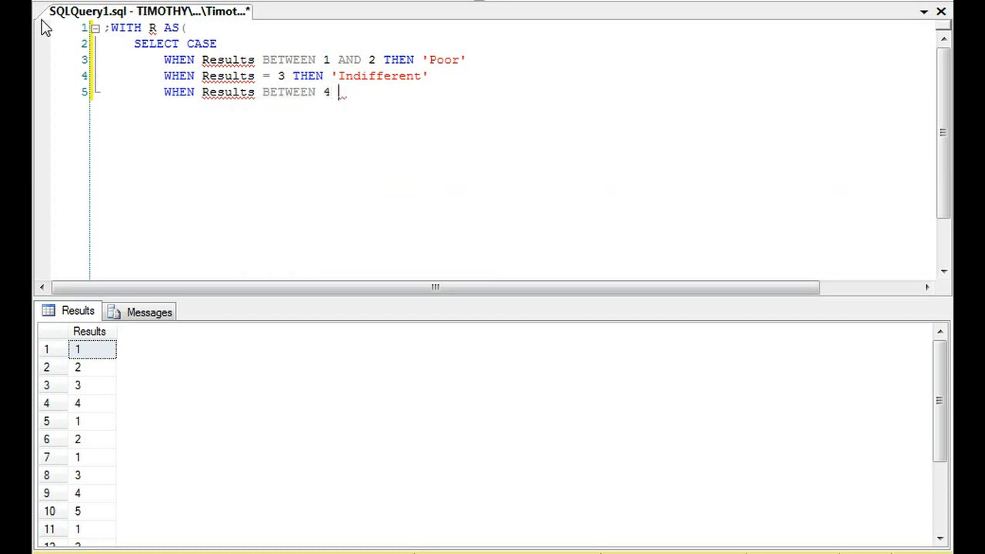
pyautogui.write("AND 5 THEN ''")
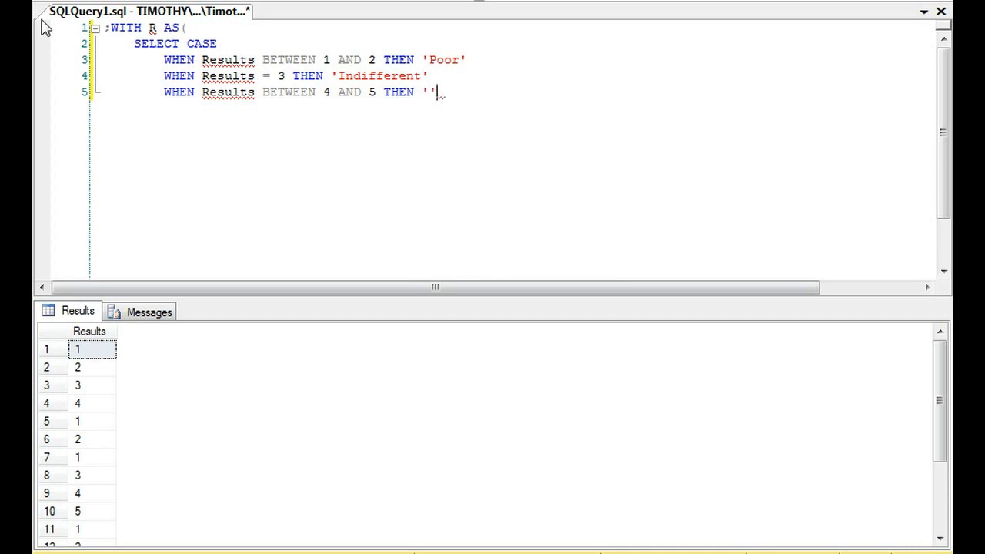
pyautogui.write('Good')
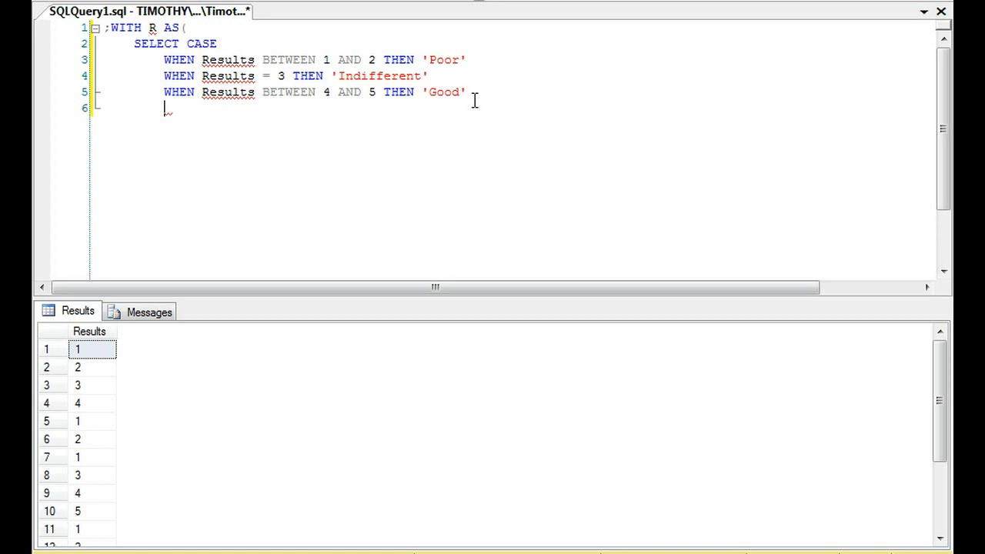
# Step: Close the CASE as END AS ResultRange, add FROM ValueRange and the closing parenthesis
pyautogui.write('END AS')
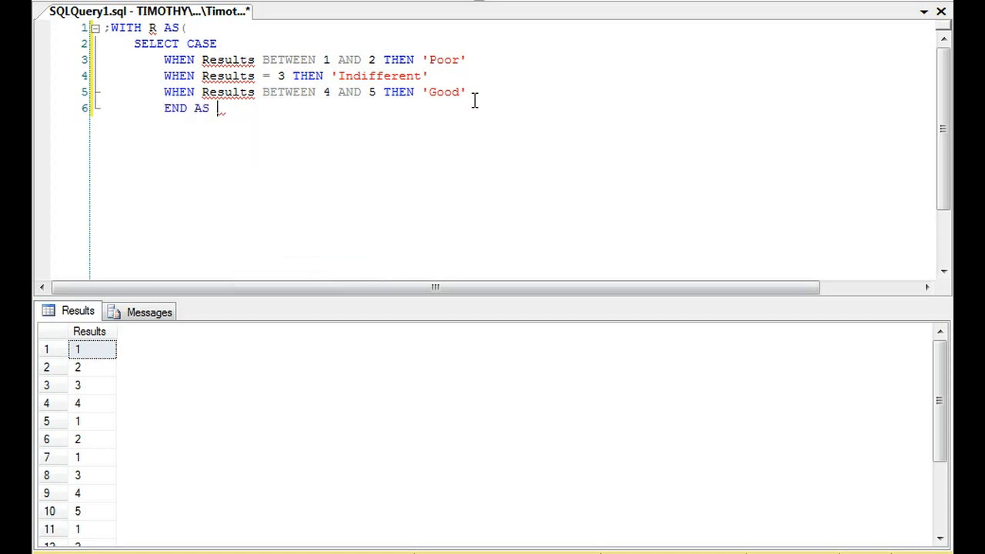
pyautogui.write('Result')
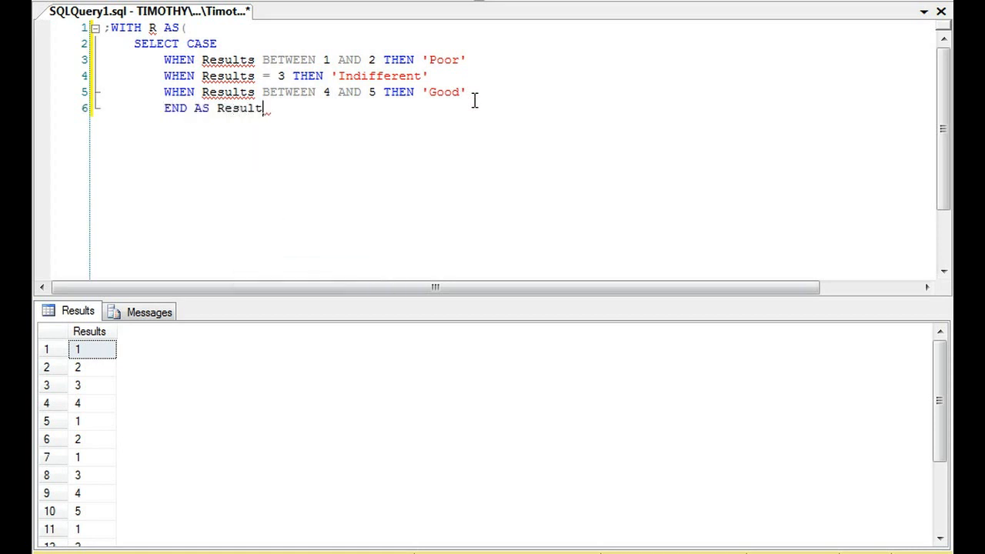
pyautogui.write('Range')
pyautogui.write('F')
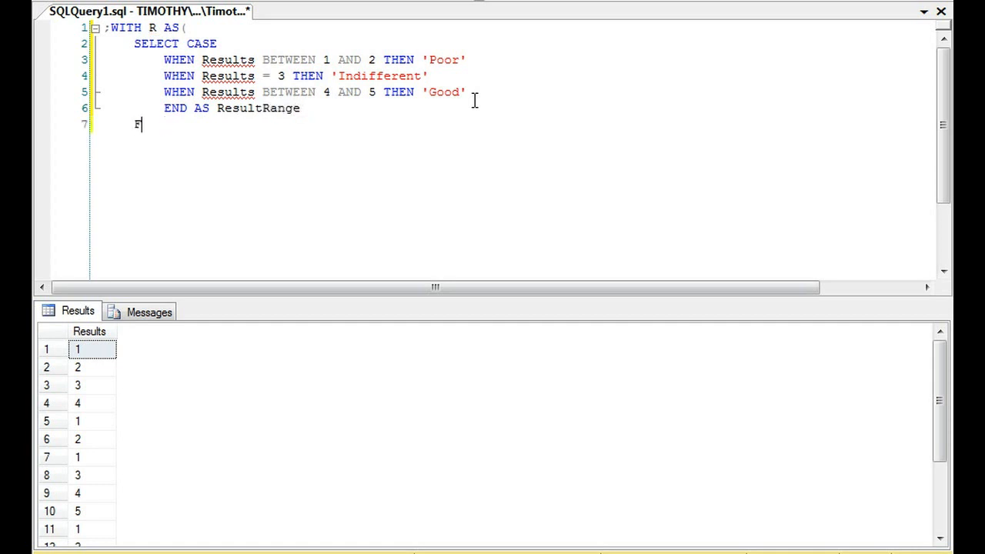
pyautogui.write('ROM ValueRange')
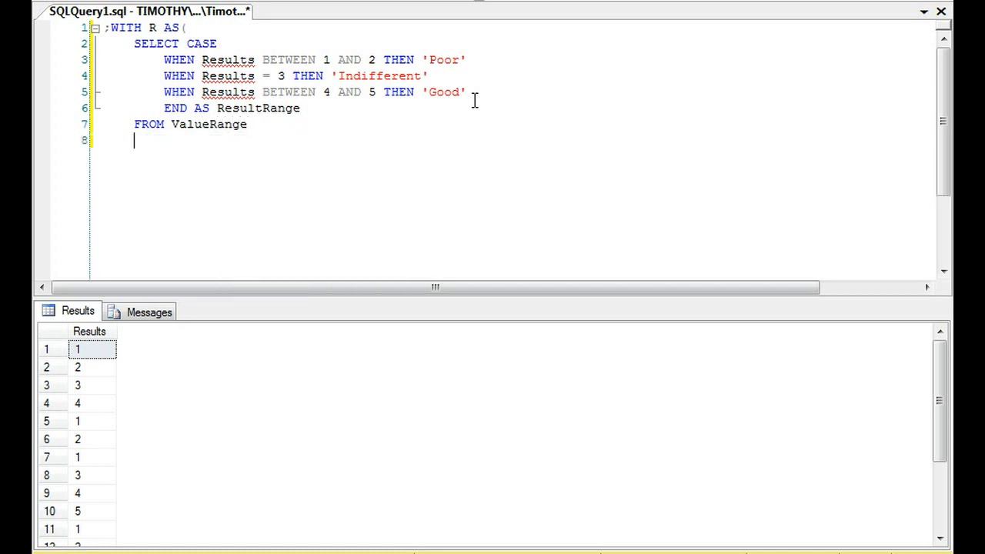
pyautogui.write(')')
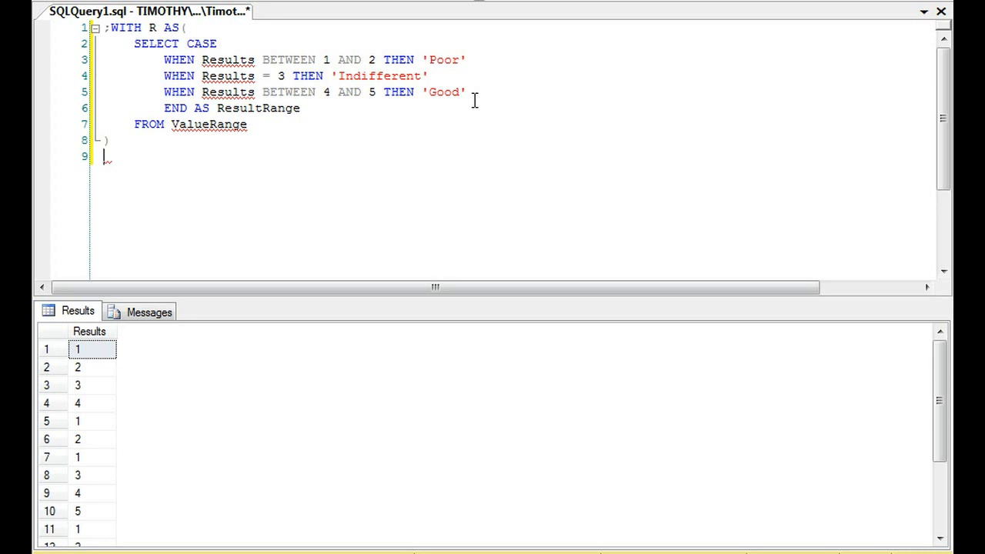
# Step: Write SELECT ResultRange, COUNT(*) FROM R GROUP BY ResultRange beneath the CTE
pyautogui.write('SELECT')
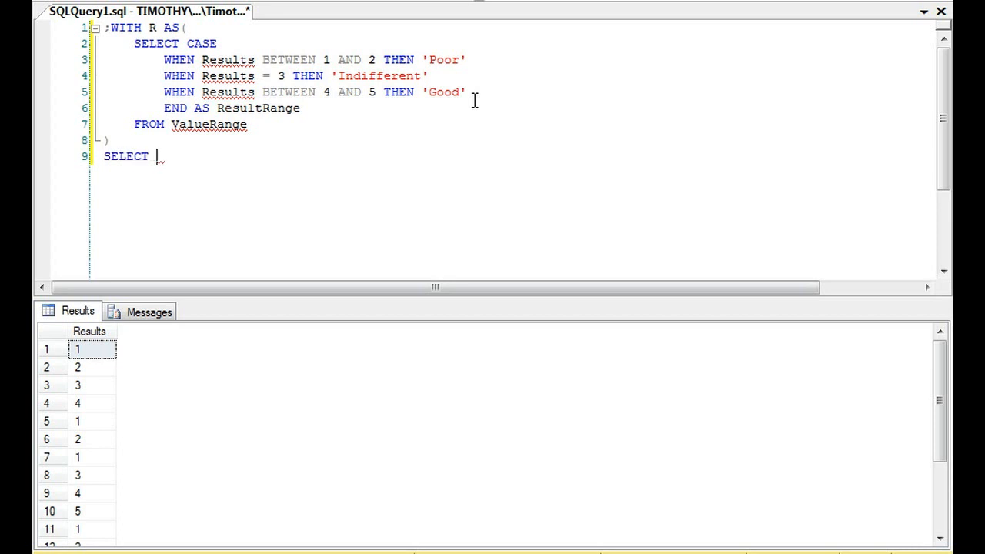
pyautogui.write('REs')
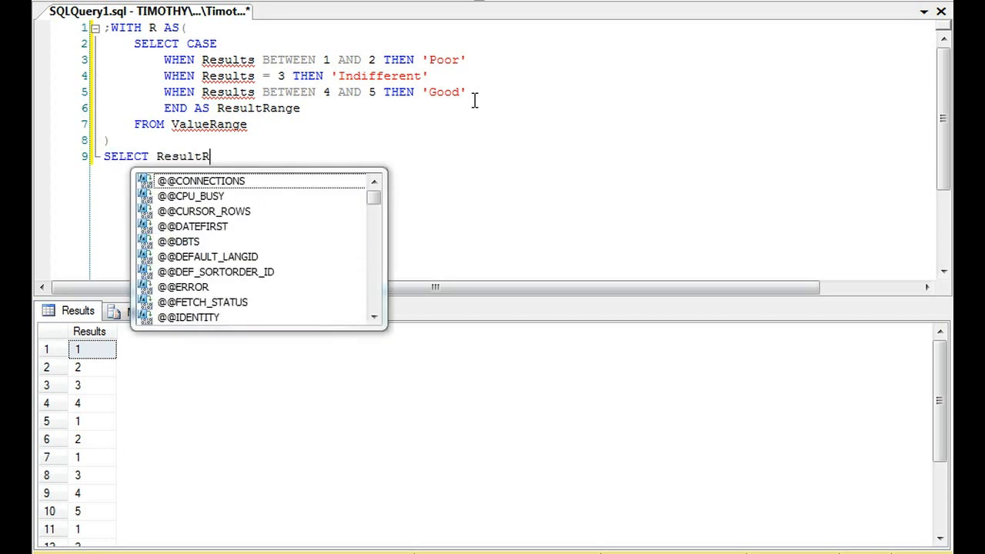
pyautogui.write('ange')
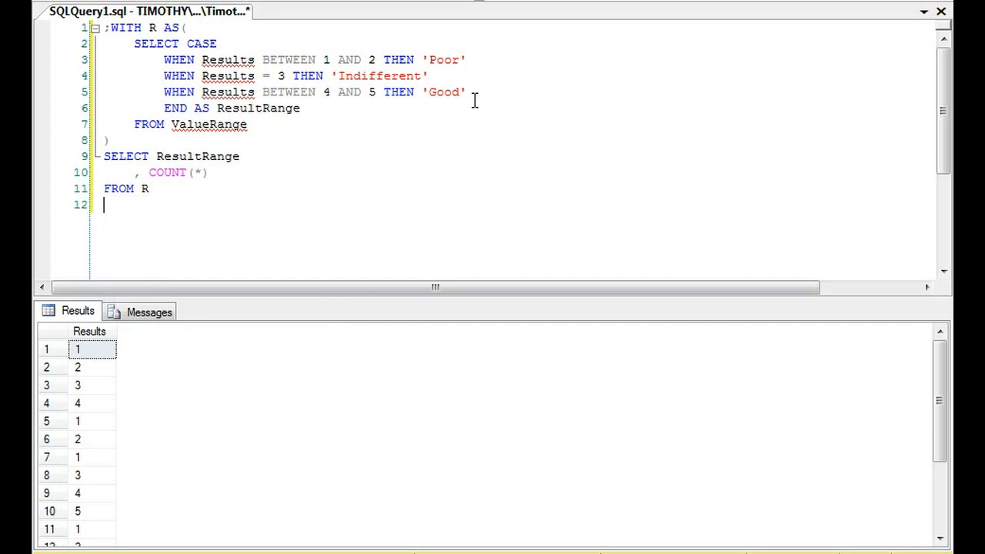
pyautogui.write('GROUP BY')
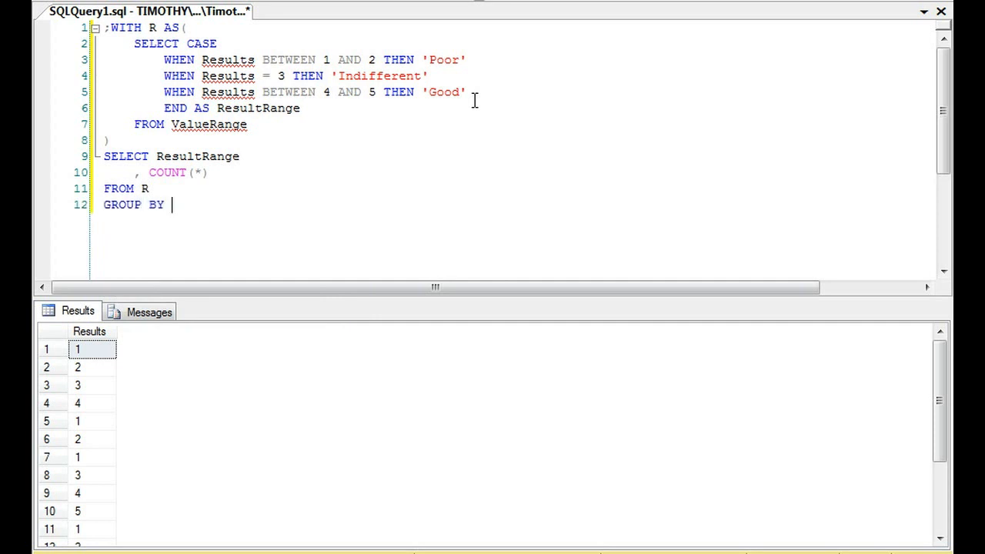
pyautogui.write('ResultRange')
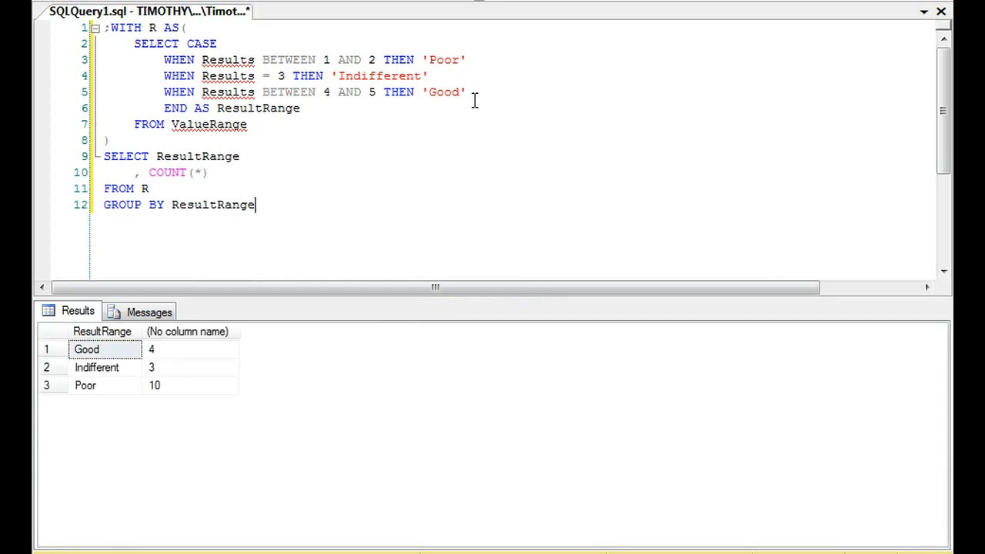
pyautogui.moveTo(439, 17)
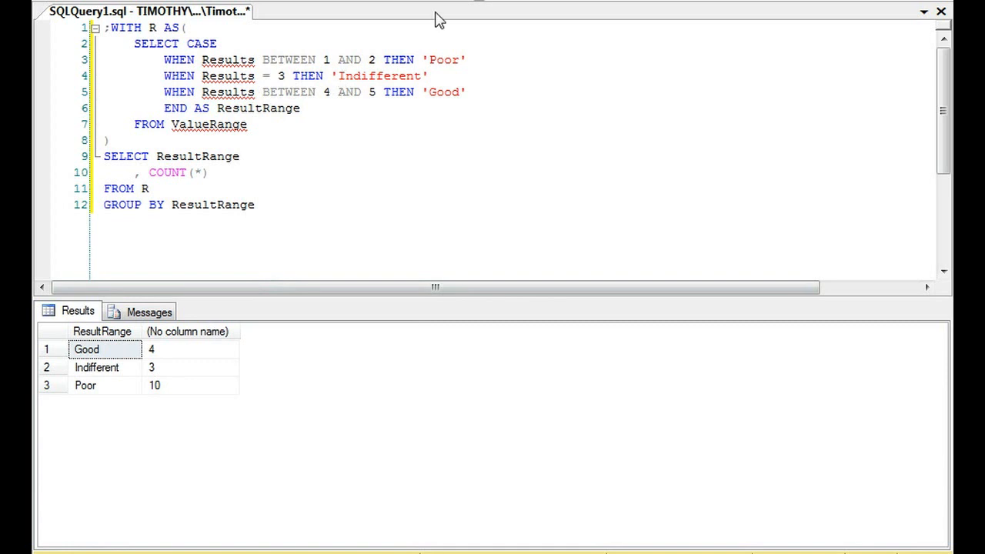
pyautogui.moveTo(439, 65)
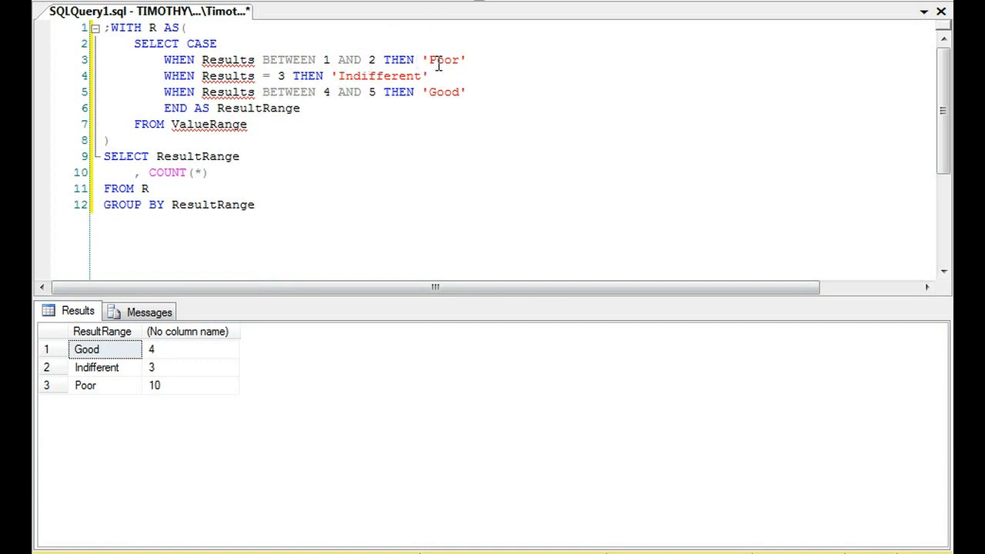
# Step: Write a temporary SELECT * FROM ValueRange query, correcting the table name
pyautogui.doubleClick(443, 58)
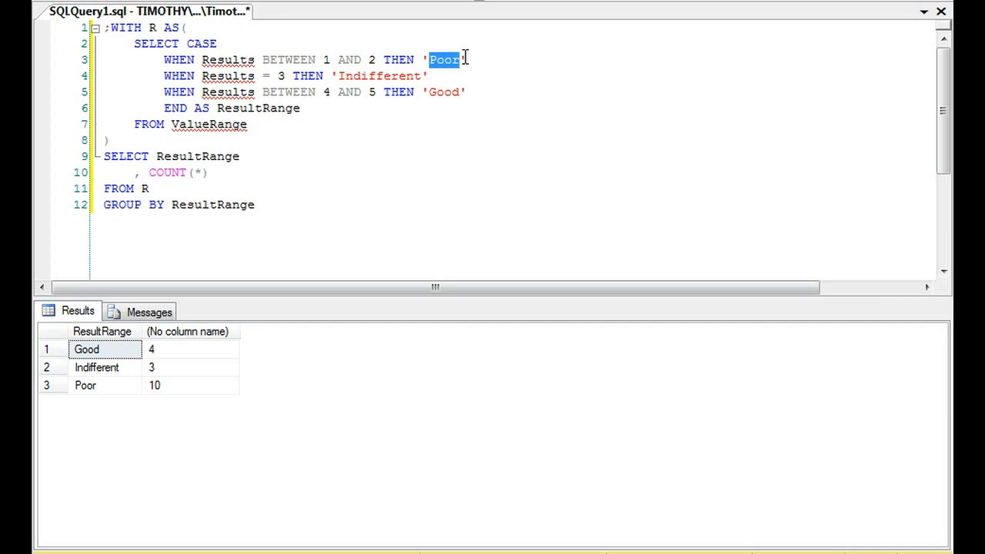
pyautogui.moveTo(326, 180)
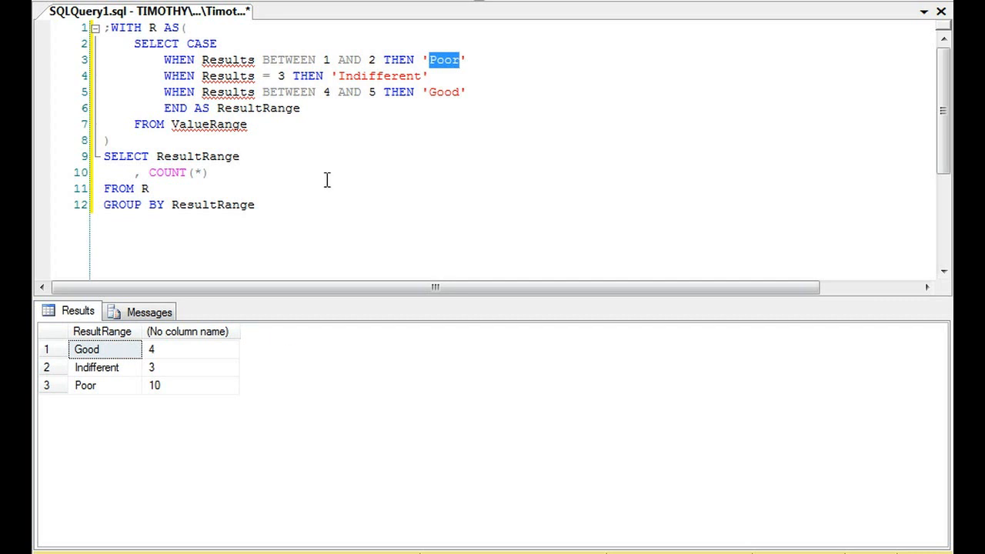
pyautogui.write('SELECT *')
pyautogui.write('FROM')
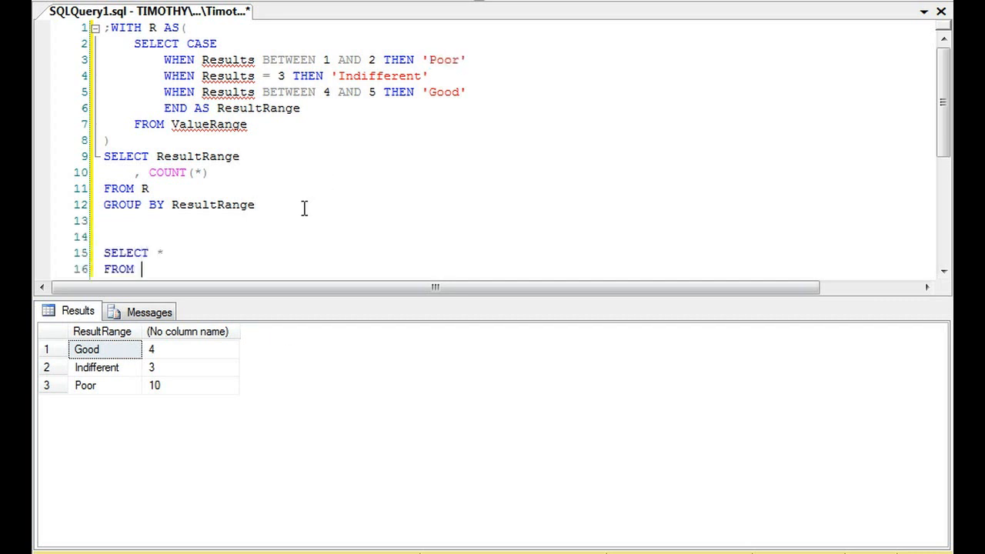
pyautogui.write('ResultRange')
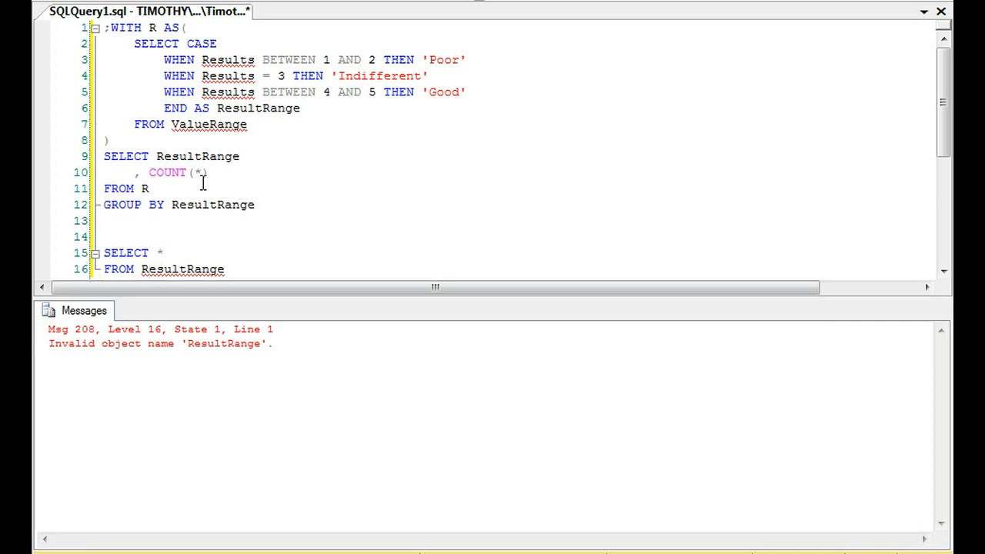
pyautogui.doubleClick(209, 123)
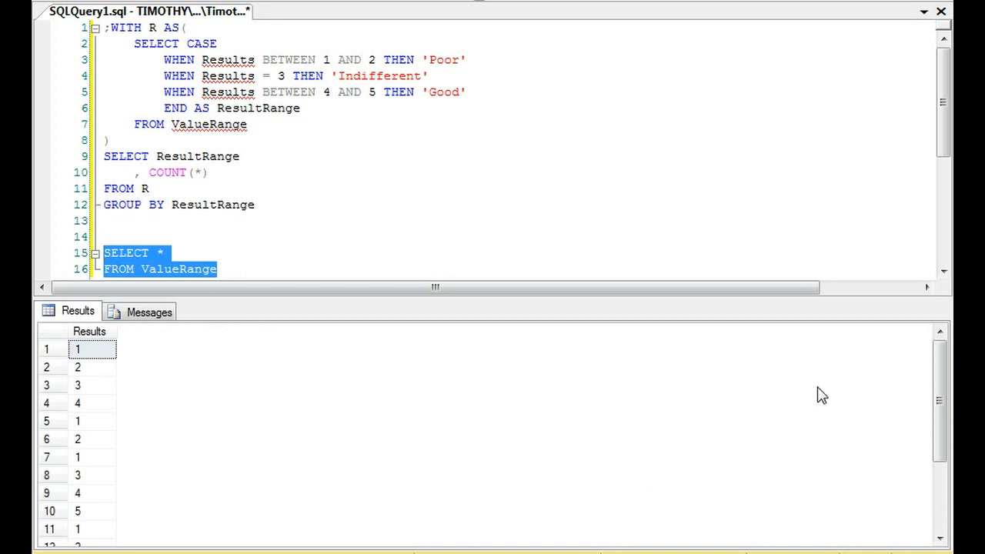
# Step: Scroll through the 17 raw Results values, then delete the temporary query
pyautogui.scroll(-3)
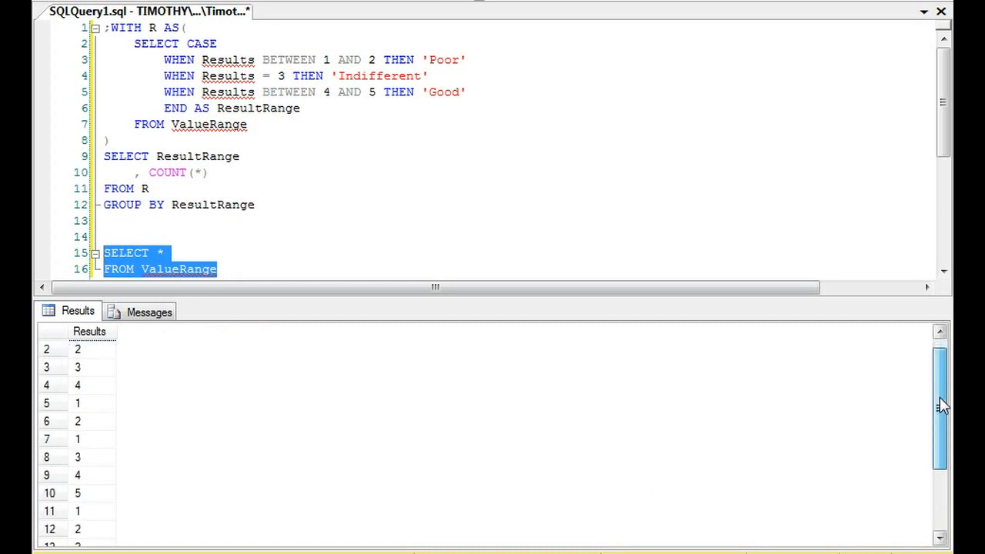
pyautogui.scroll(-3)
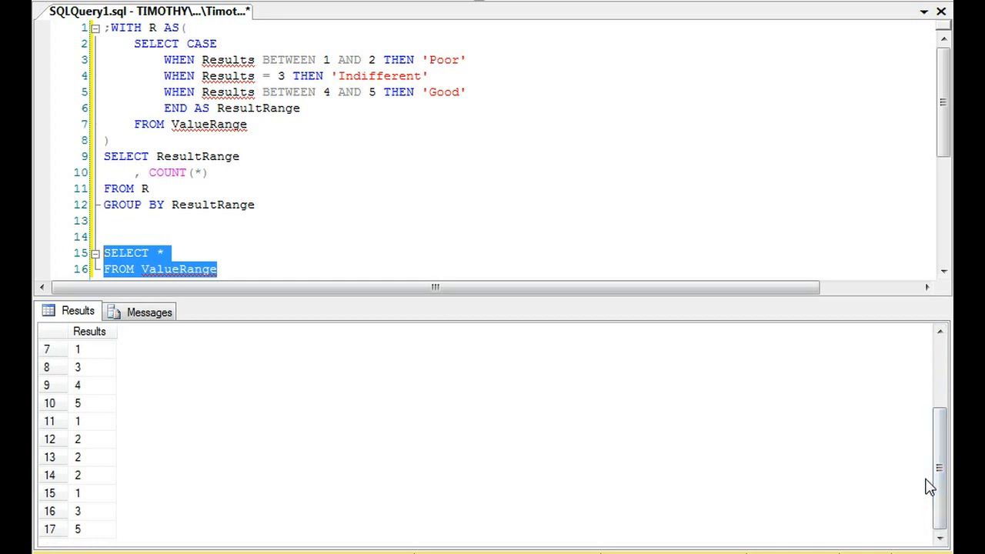
pyautogui.press('Delete')
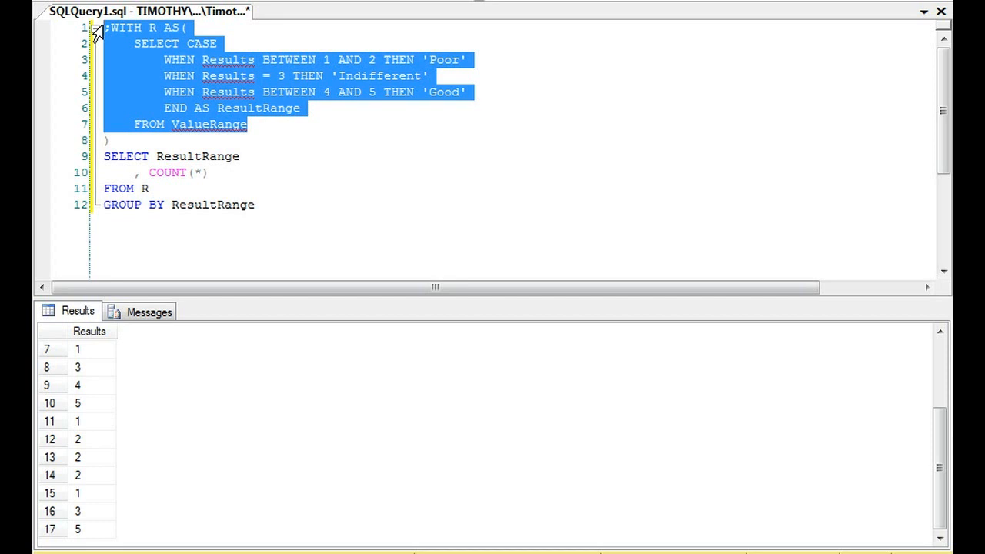
# Step: Collapse the CASE expression onto one line and rerun, still getting Good 4, Indifferent 3, Poor 10
pyautogui.click(177, 75)
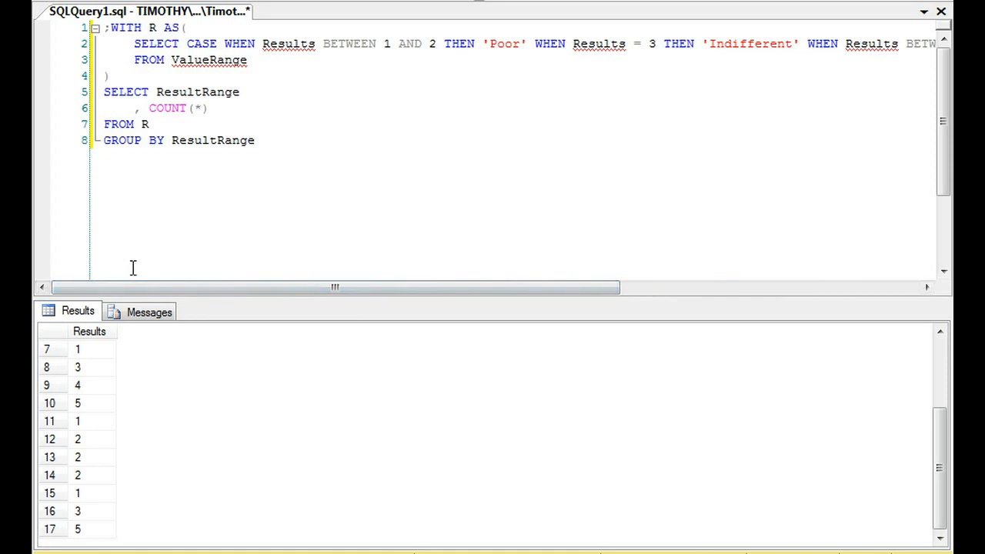
pyautogui.press('F5')
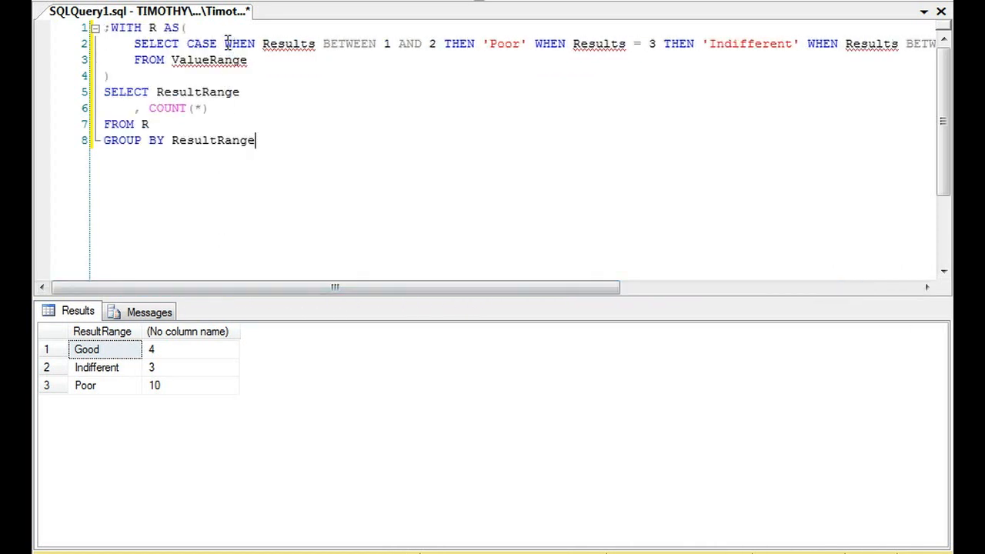
# Step: Break the CASE back out so each WHEN and END AS ResultRange sit on their own lines
pyautogui.press('Enter')
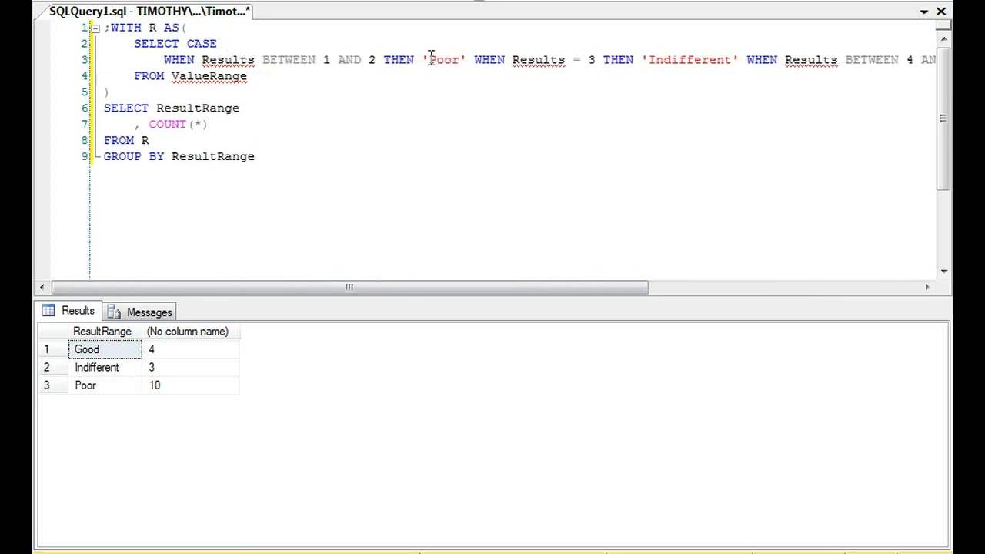
pyautogui.press('Enter')
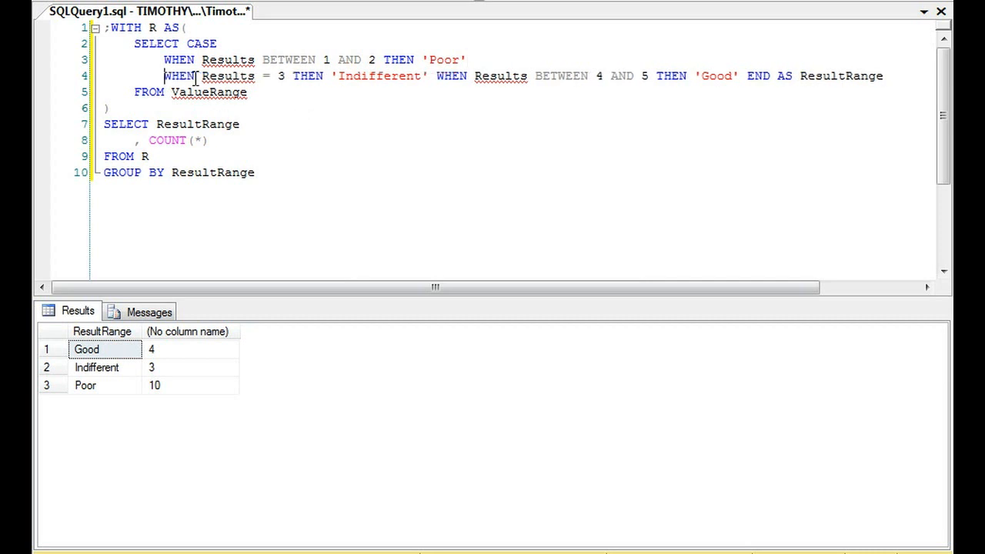
pyautogui.press('Enter')
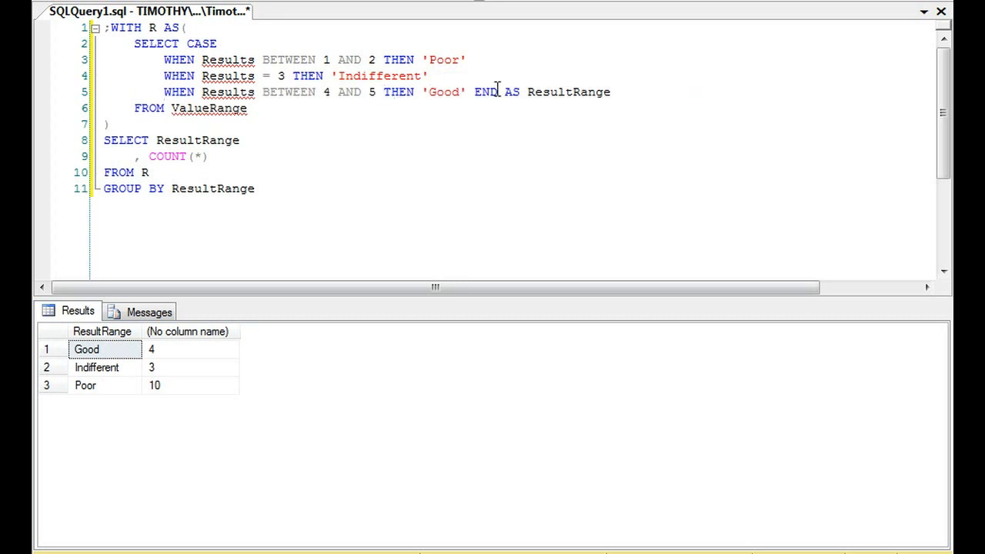
pyautogui.press('Enter')
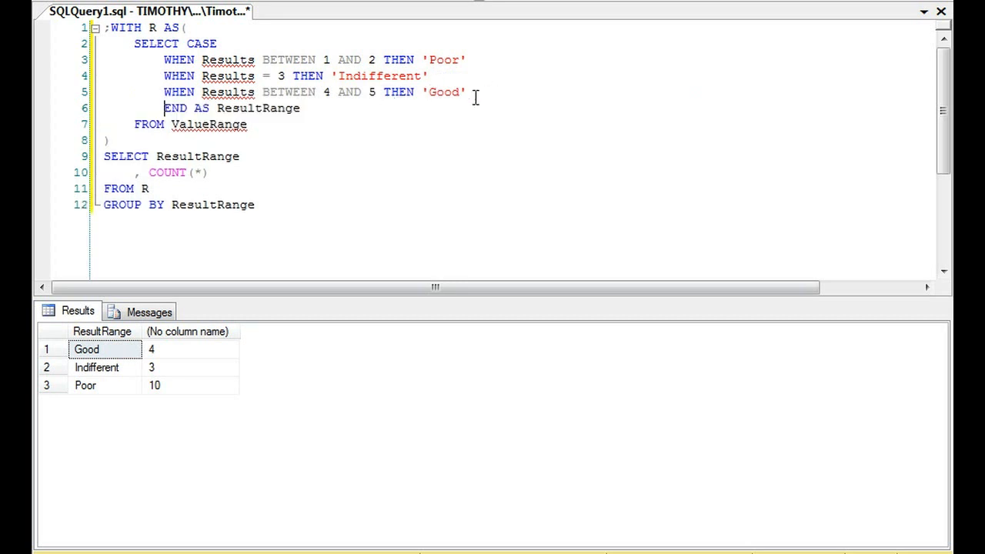